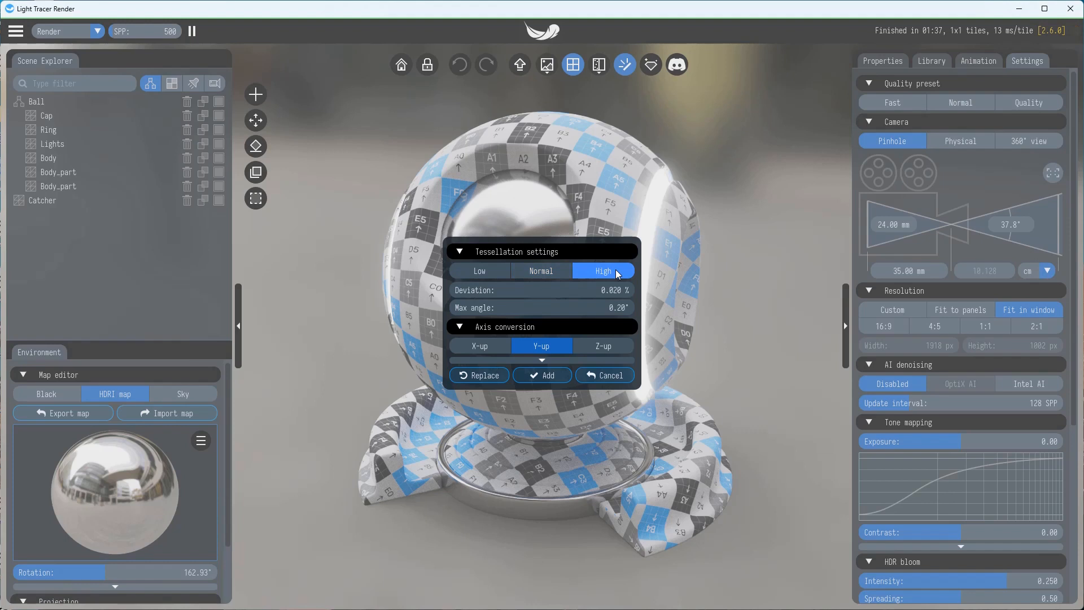
{"action": "mouse_move", "coordinate": [515, 345]}
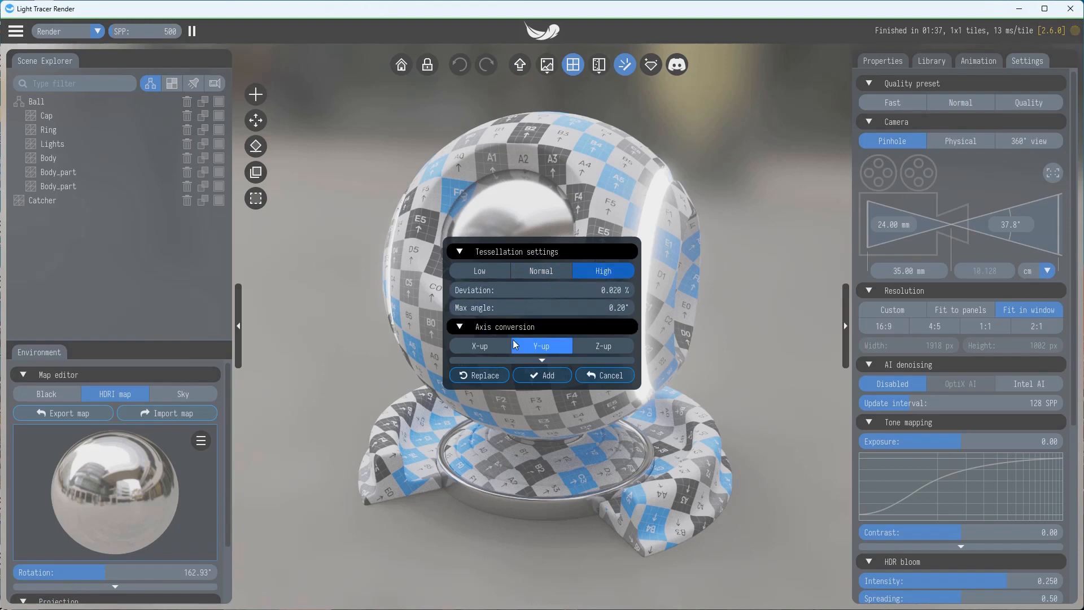
Replace the ball scene with the 'bicchiere' tumbler model, keeping High tessellation and Y-up.
{"action": "left_click", "coordinate": [542, 375]}
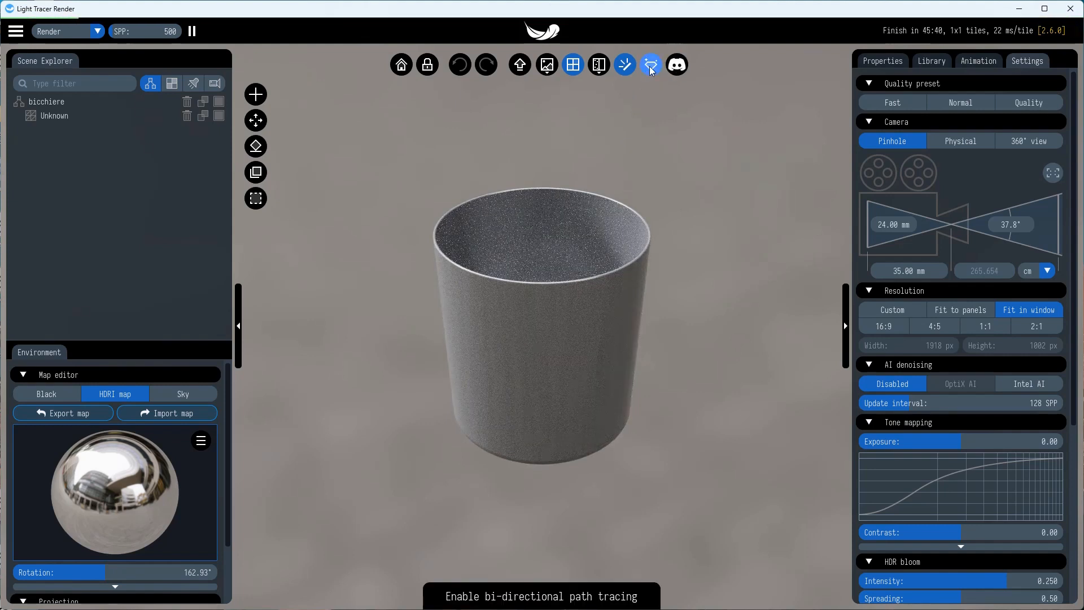
Enable bi-directional path tracing and apply the Quality preset of 2000 samples per pixel.
{"action": "left_click", "coordinate": [650, 65]}
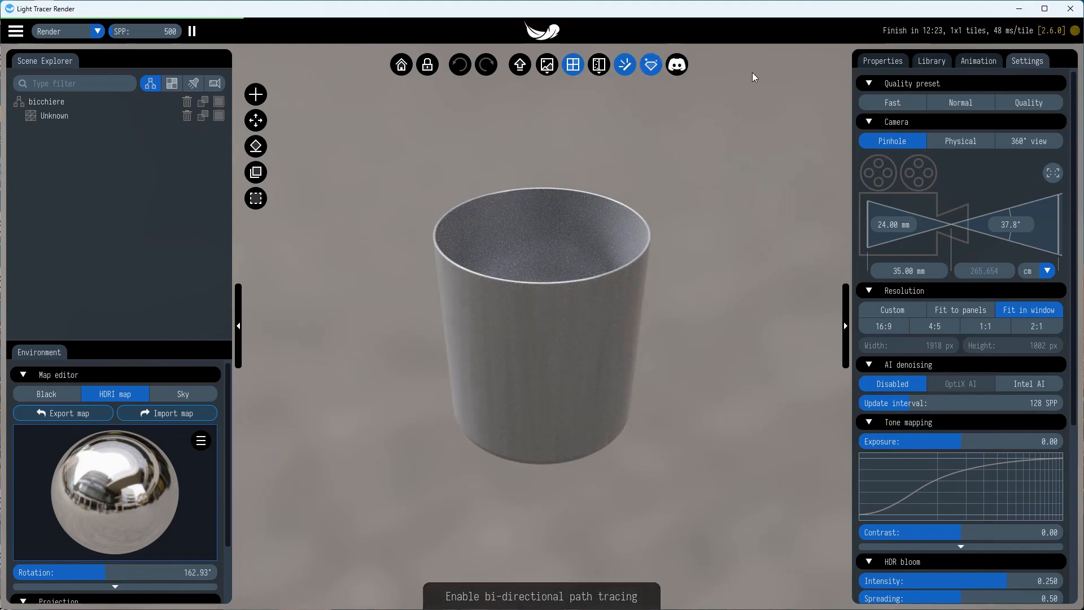
{"action": "left_click", "coordinate": [1029, 102]}
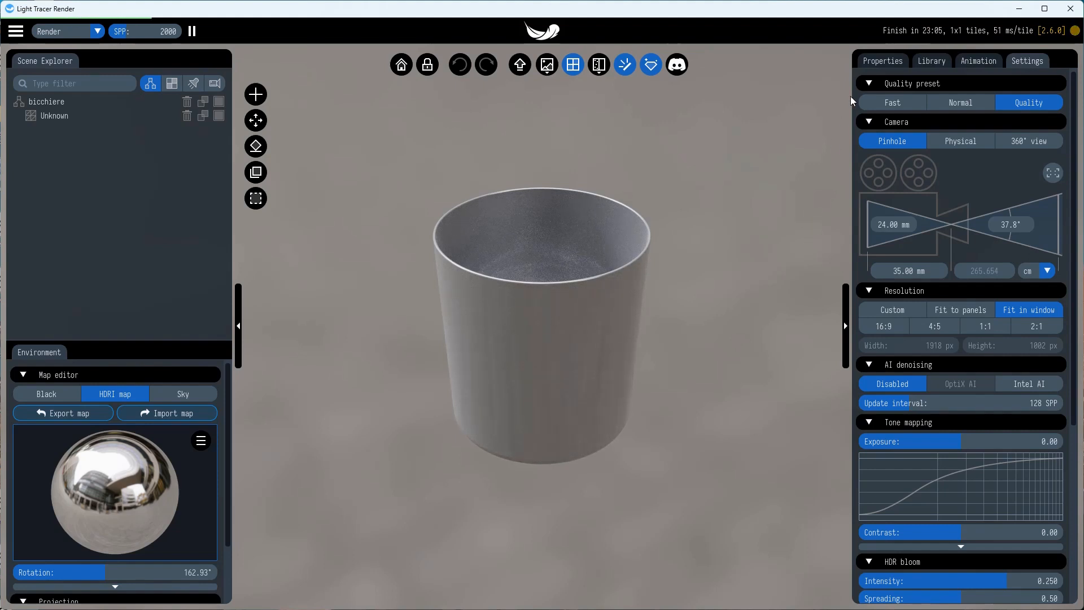
{"action": "left_click", "coordinate": [712, 183]}
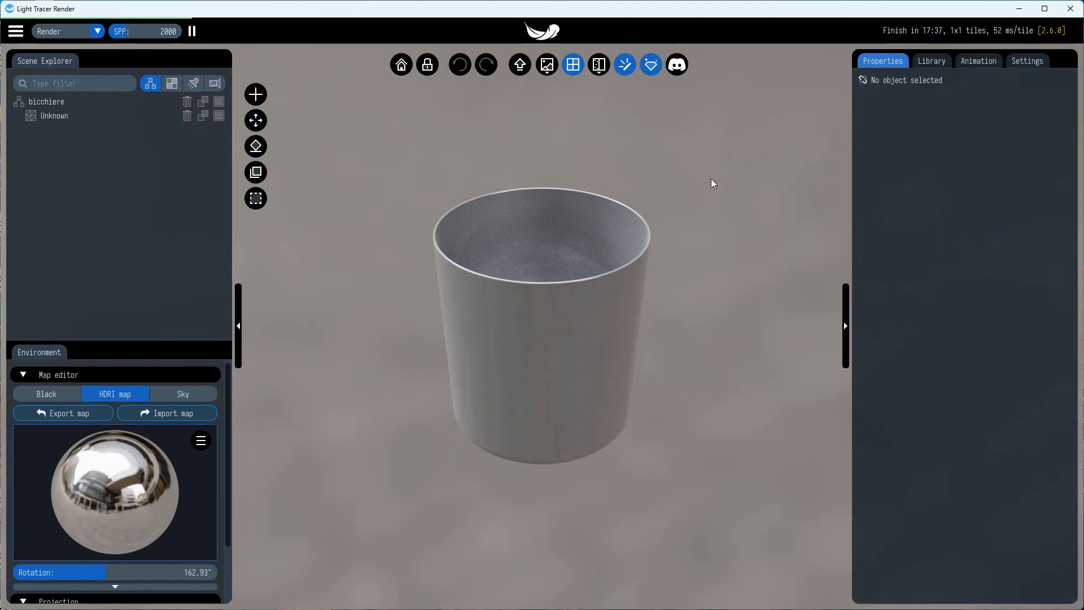
Make the tumbler mesh Glass with a blue attenuation tint and density about 0.2.
{"action": "left_click", "coordinate": [54, 115]}
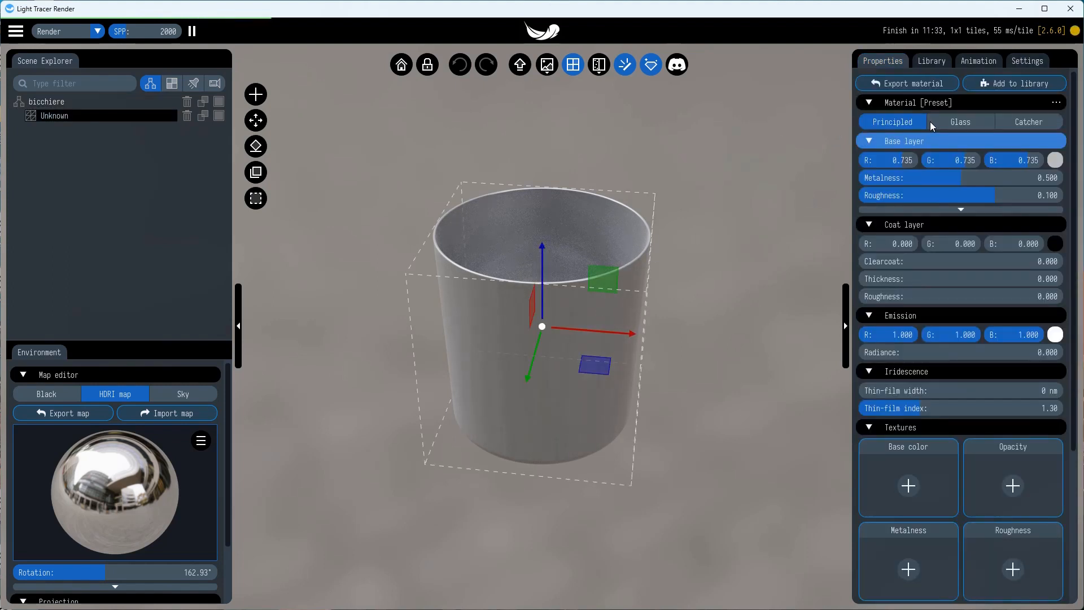
{"action": "left_click", "coordinate": [963, 122]}
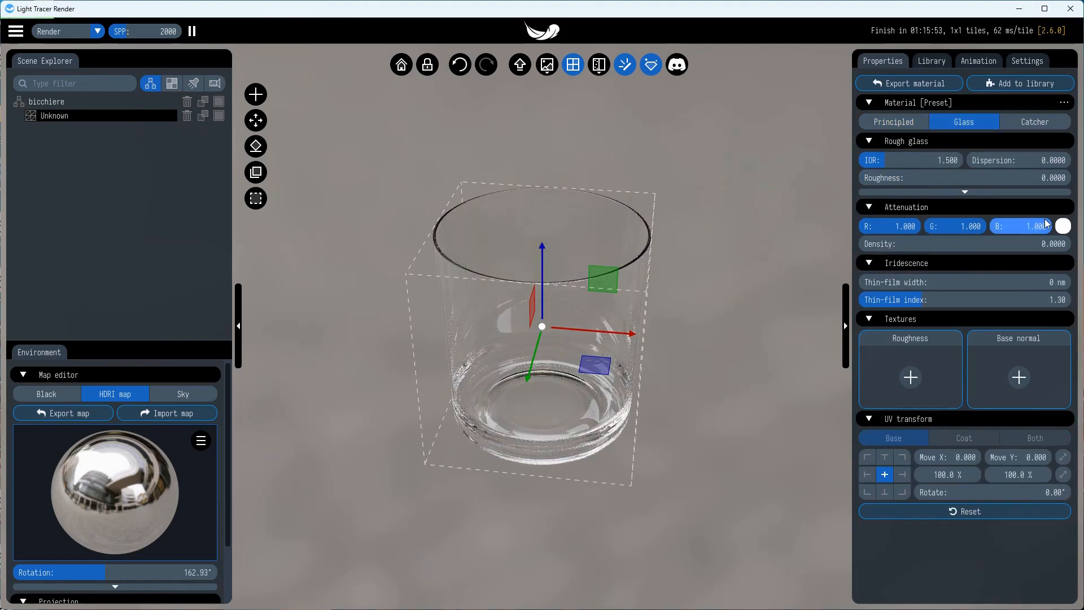
{"action": "left_click", "coordinate": [1063, 226]}
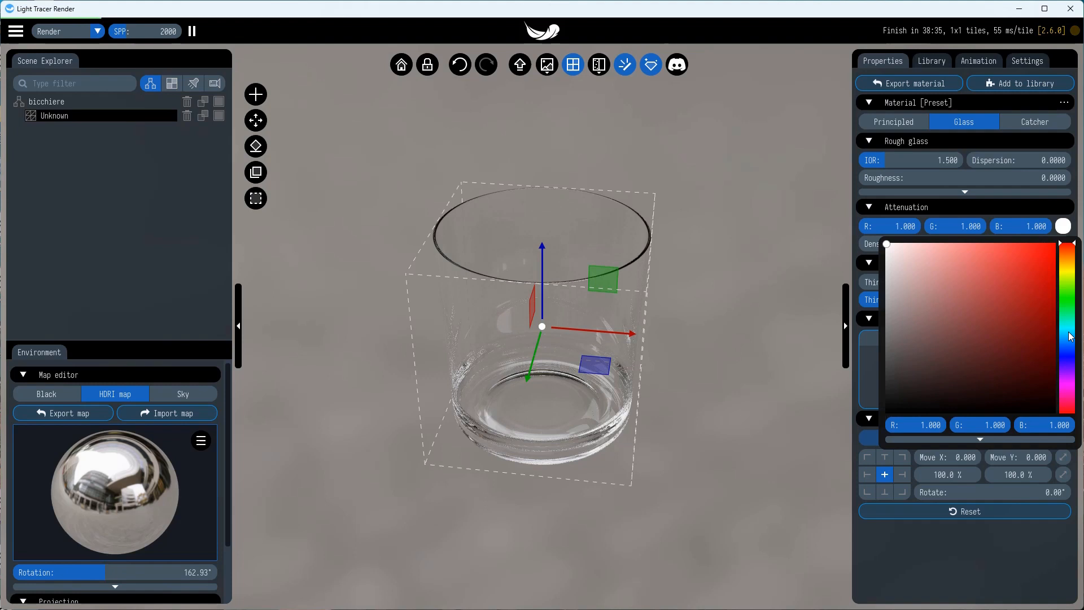
{"action": "left_click", "coordinate": [1063, 226]}
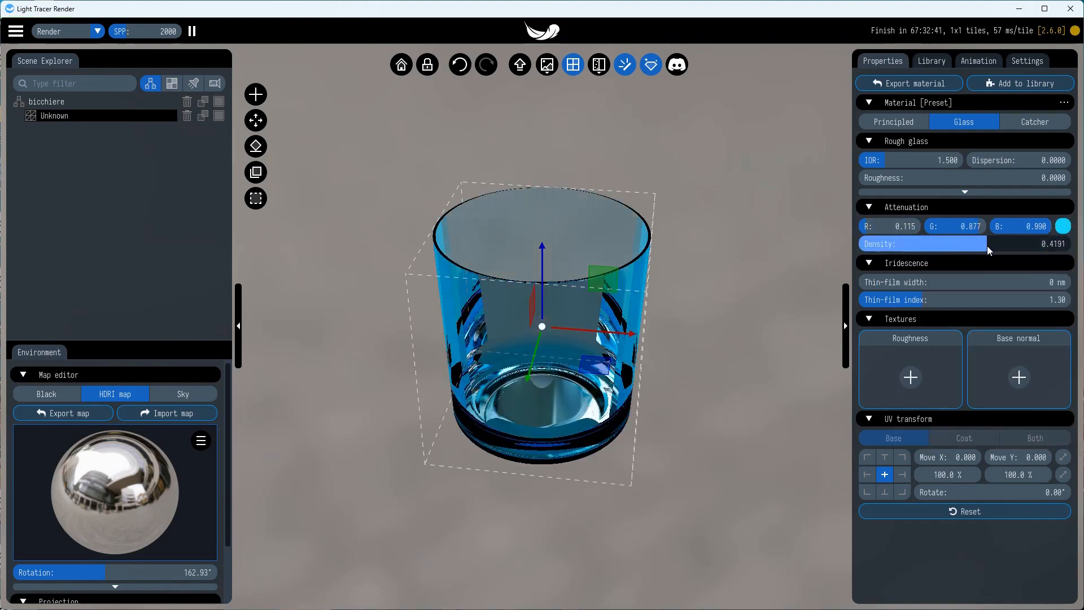
{"action": "left_click_drag", "start_coordinate": [975, 244], "coordinate": [958, 243]}
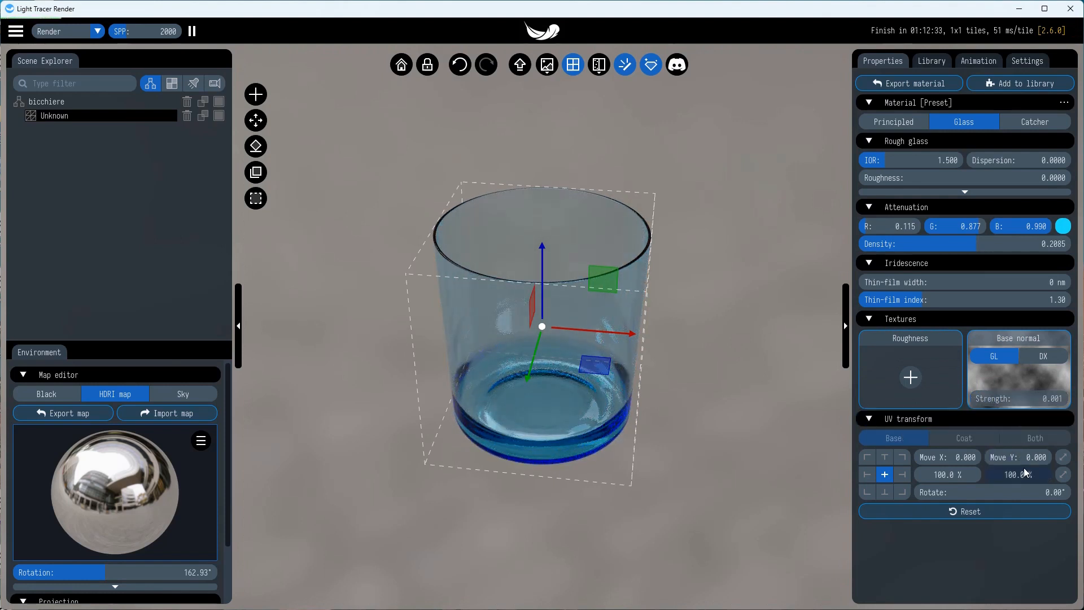
Set the texture's first UV scale value to 10.
{"action": "left_click", "coordinate": [946, 474]}
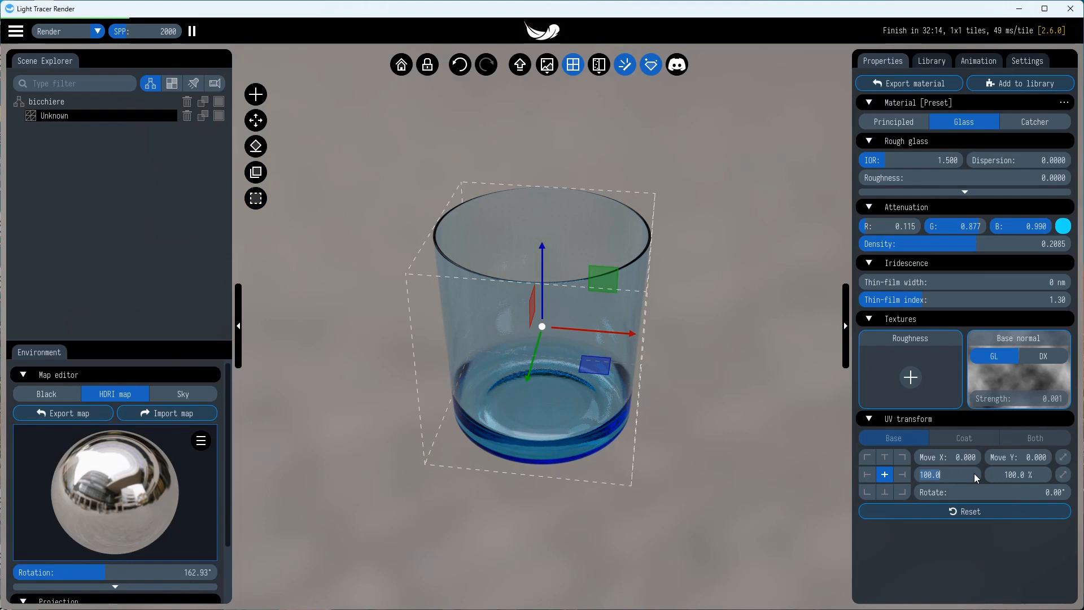
{"action": "type", "text": "10.000 %"}
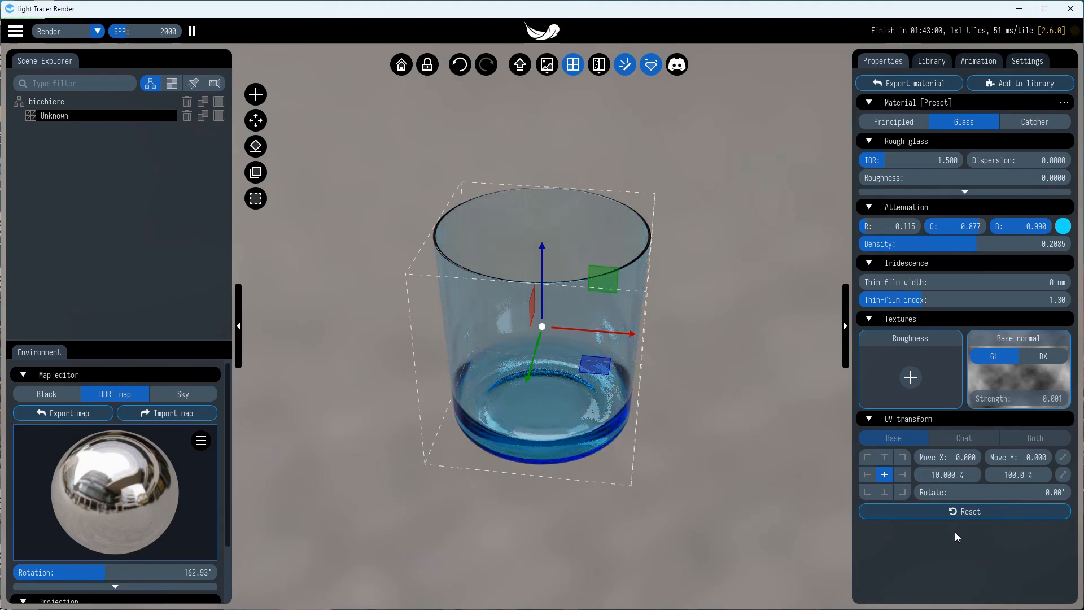
{"action": "left_click", "coordinate": [885, 492]}
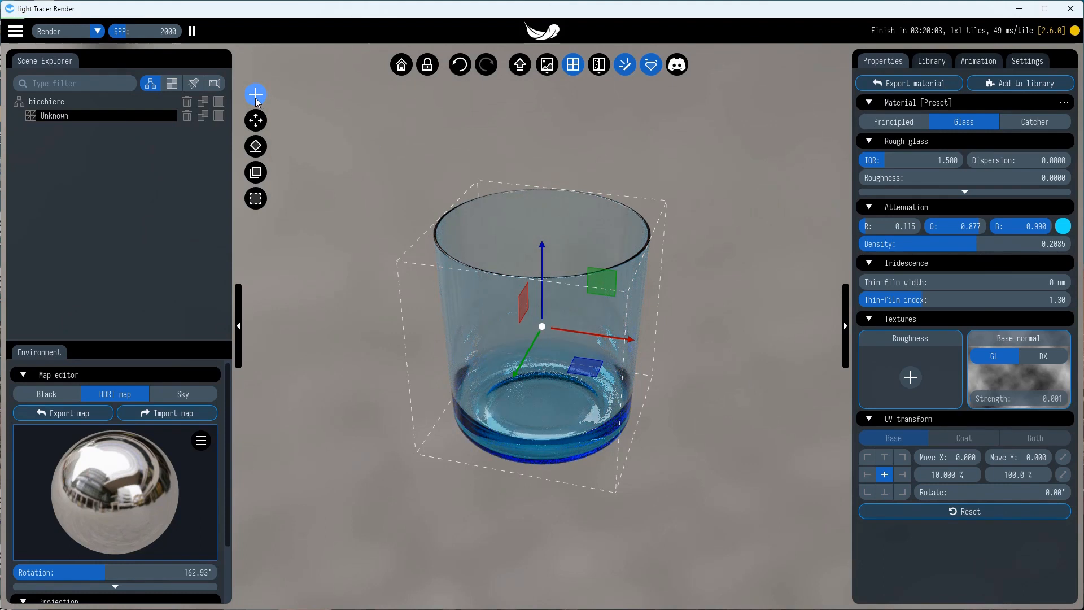
Add a Square floor model stand and change its material from Catcher to Principled.
{"action": "left_click", "coordinate": [255, 94]}
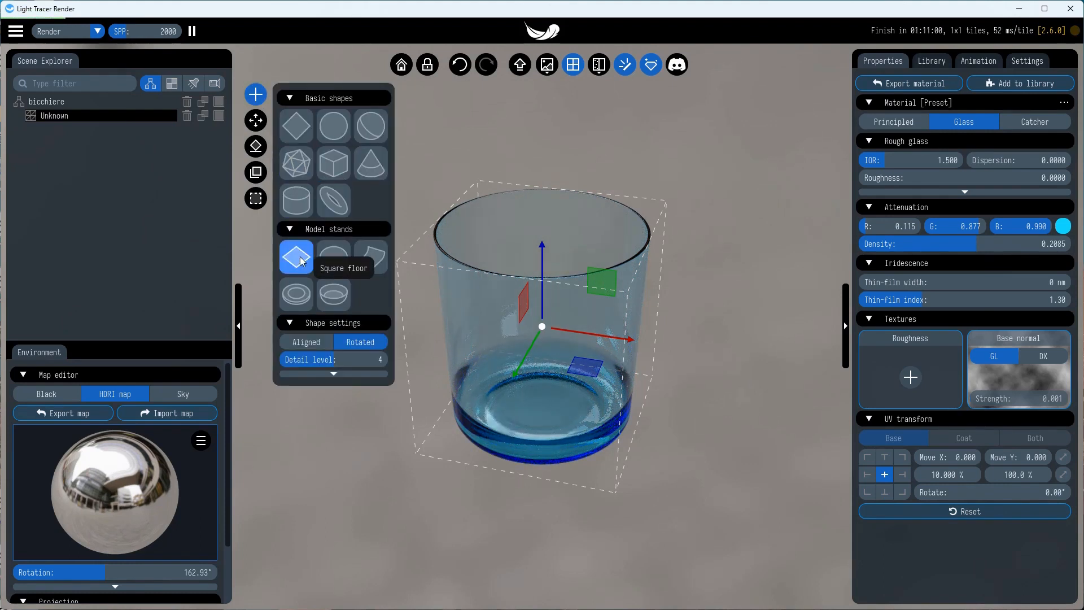
{"action": "left_click", "coordinate": [295, 257]}
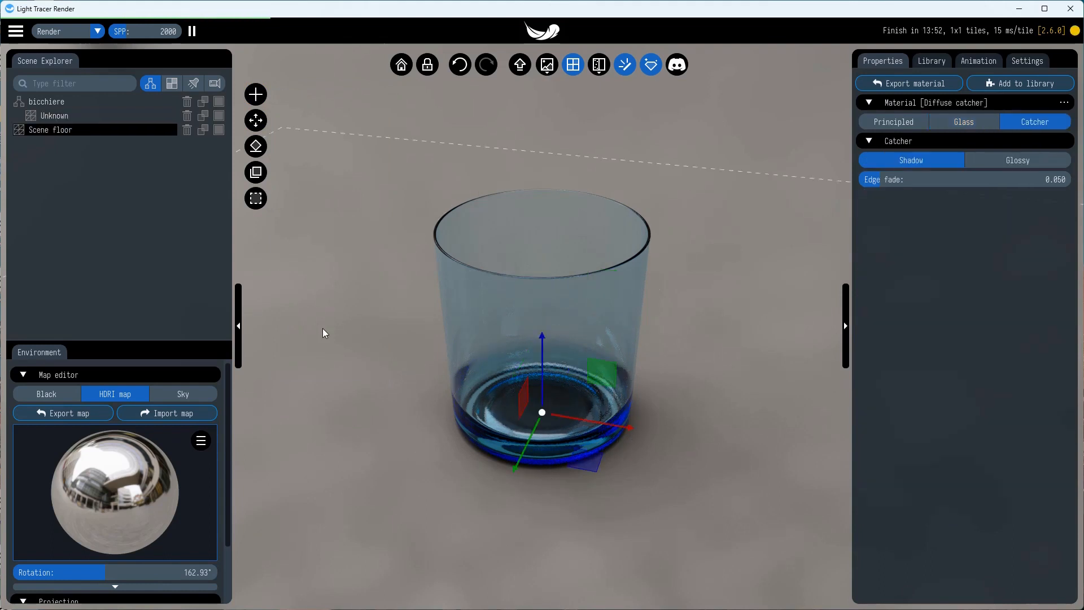
{"action": "left_click", "coordinate": [893, 122]}
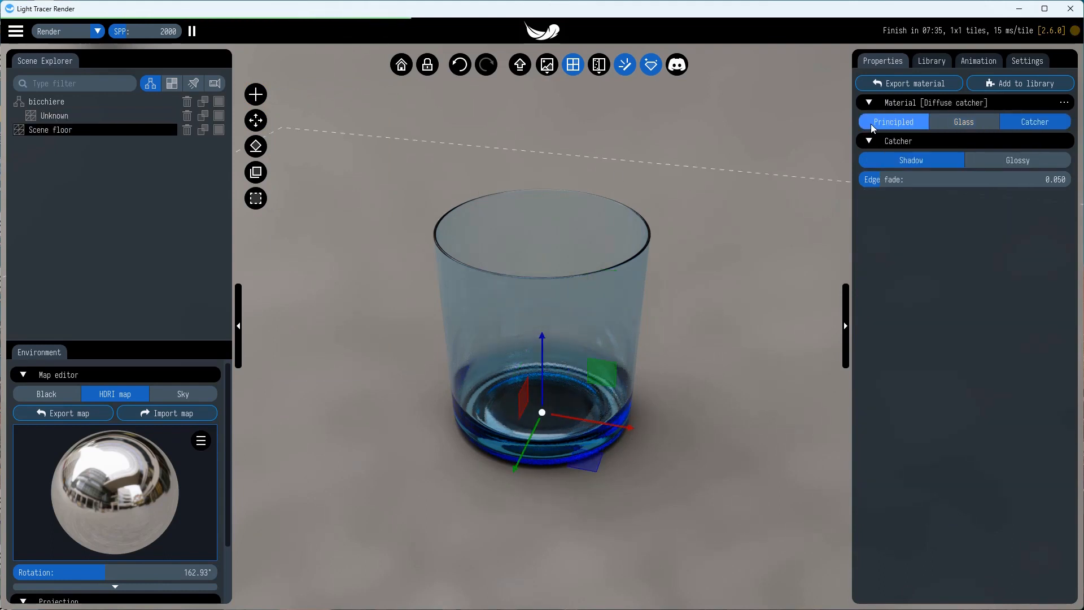
{"action": "left_click", "coordinate": [892, 122]}
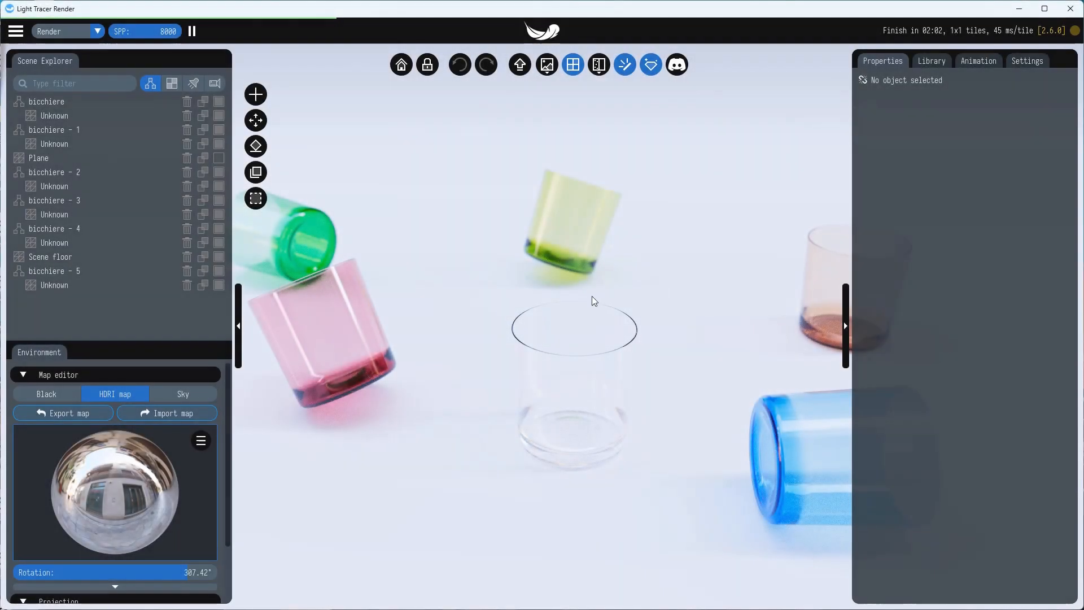
Switch the environment to a Sky model and raise sun elevation to about 35.9°.
{"action": "left_click", "coordinate": [183, 394]}
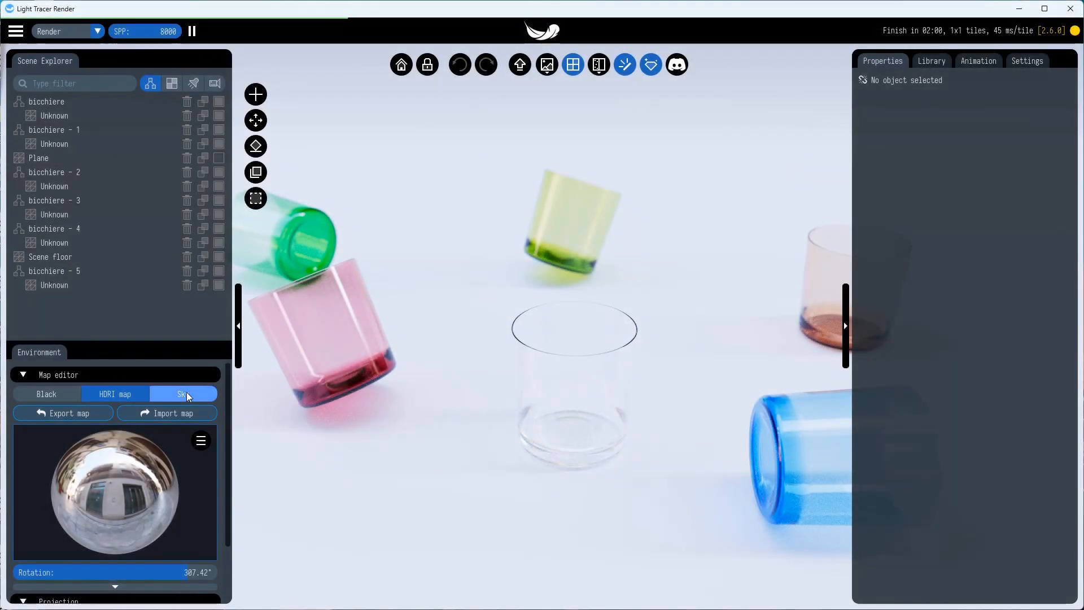
{"action": "left_click", "coordinate": [183, 393]}
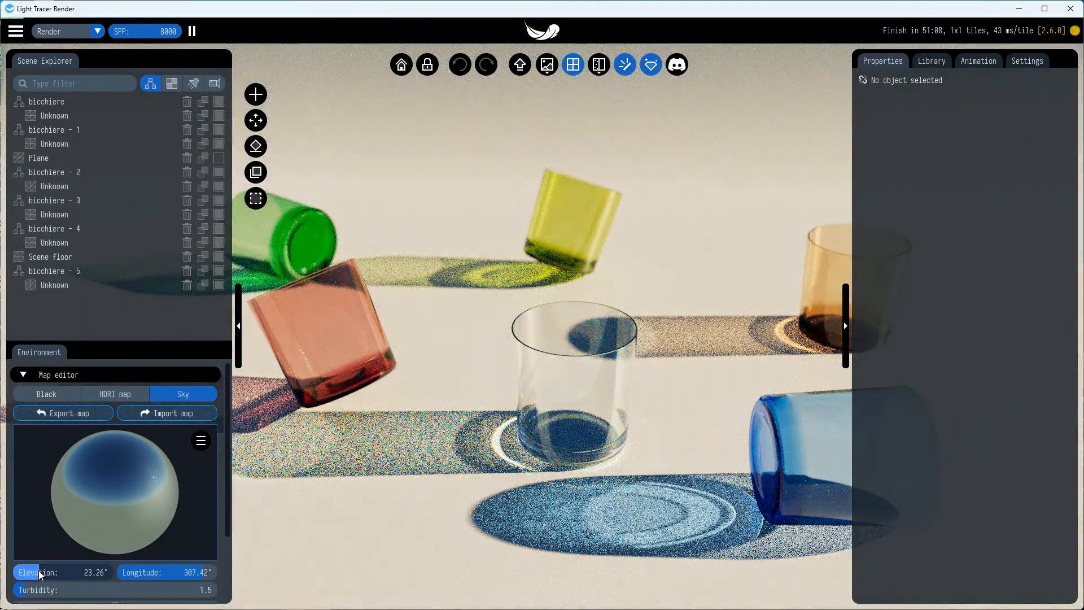
{"action": "left_click_drag", "start_coordinate": [40, 572], "coordinate": [46, 573]}
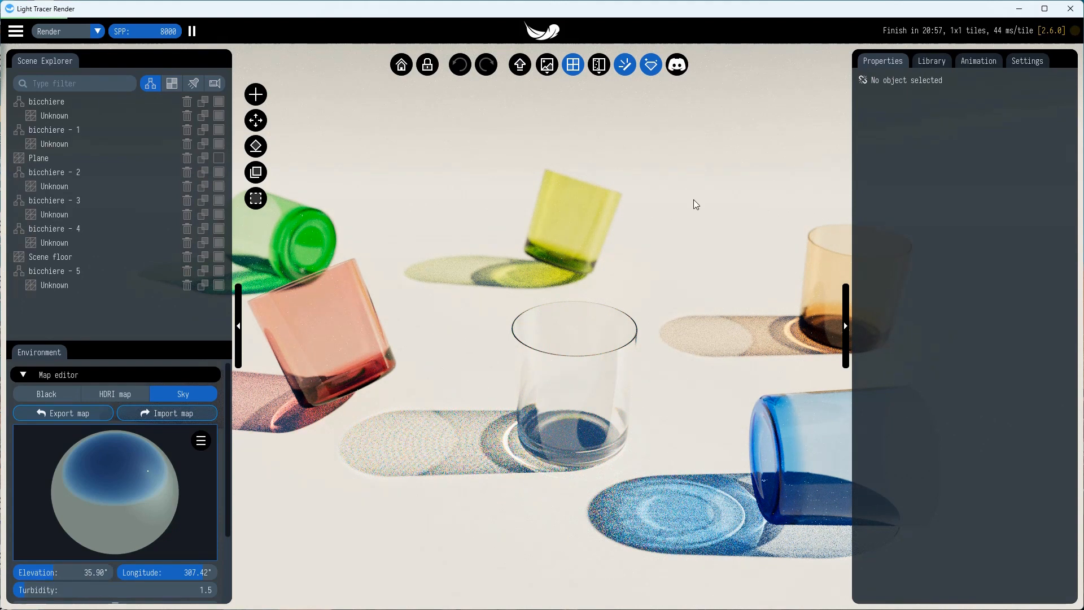
Open the Library's HDRIs list and scroll through the environment thumbnails.
{"action": "left_click", "coordinate": [931, 61]}
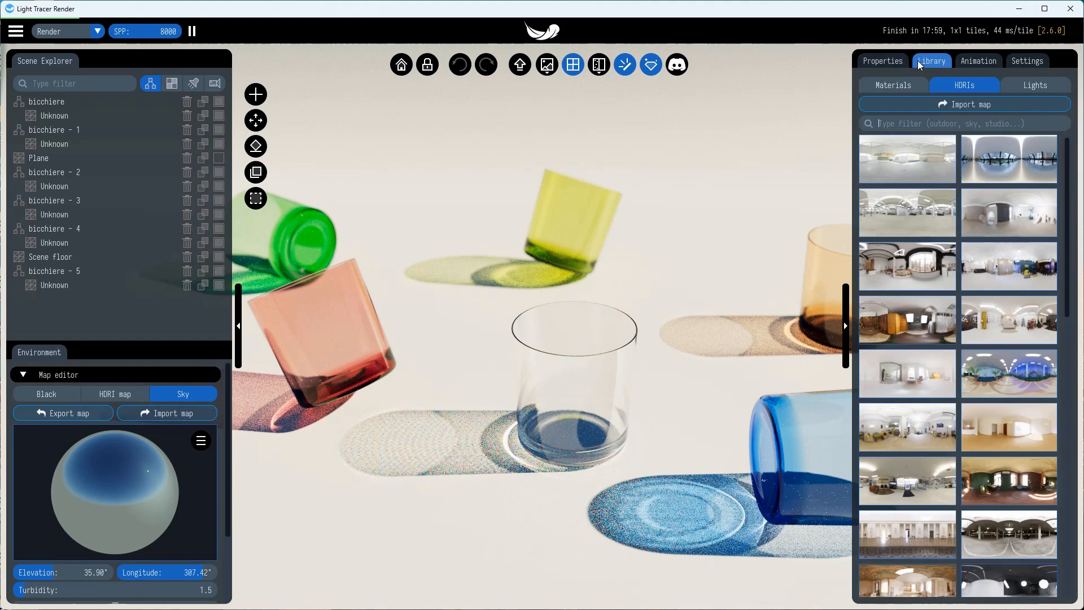
{"action": "scroll", "scroll_direction": "down", "scroll_amount": 3}
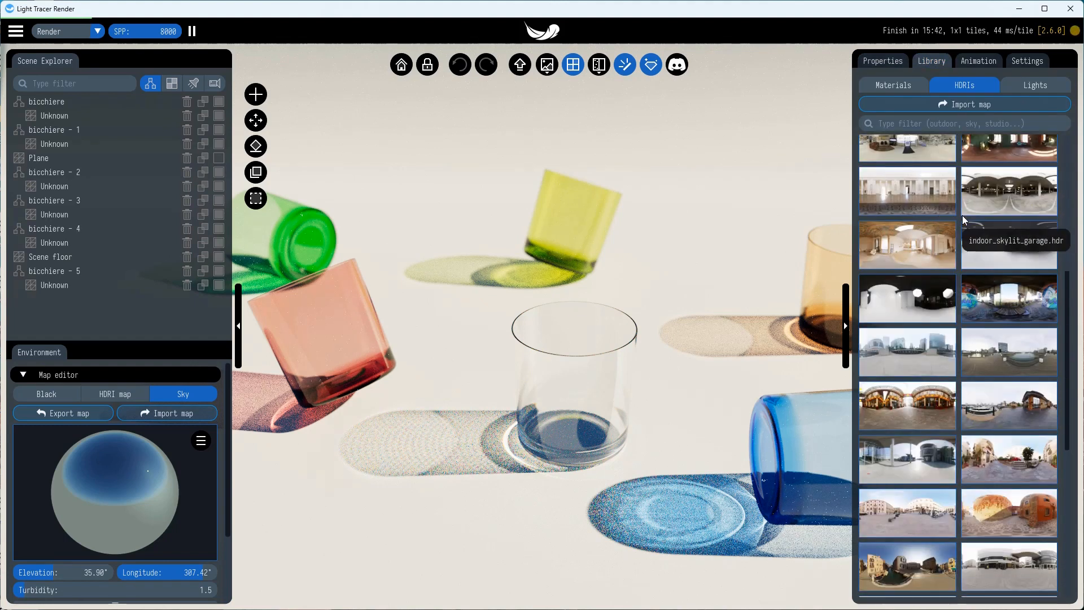